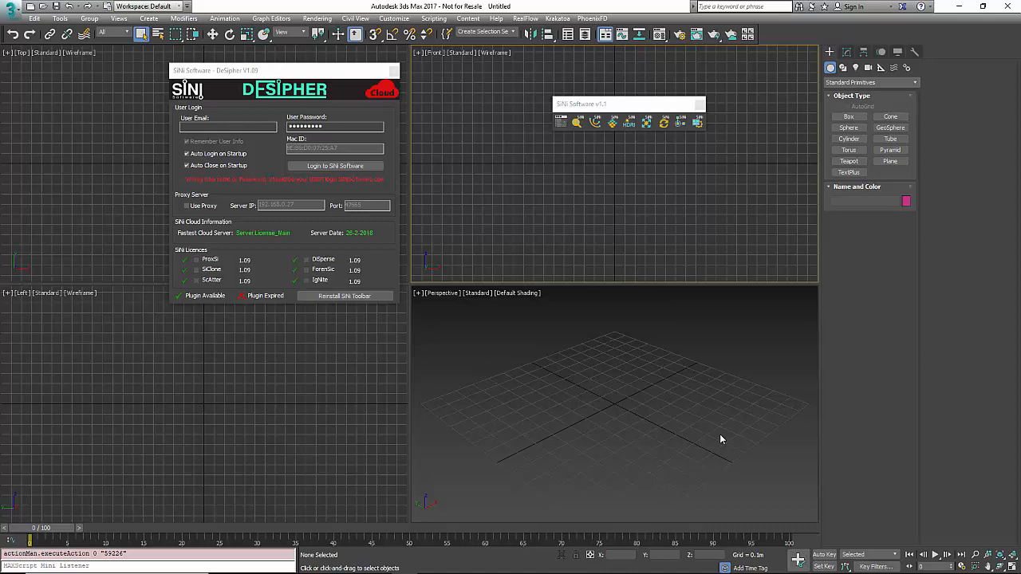
Drag the SiNi DeSipher login window further left over the top viewport
left_click_drag(284, 70, 279, 23)
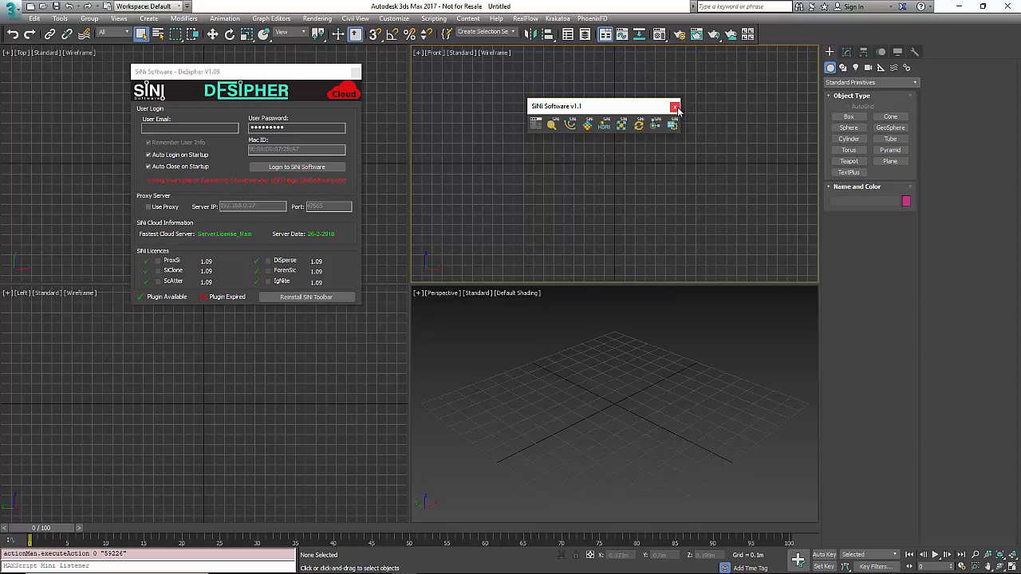
Close the floating SiNi toolbar and re-enable SiNi Software v1.1 from the toolbar list
left_click(675, 107)
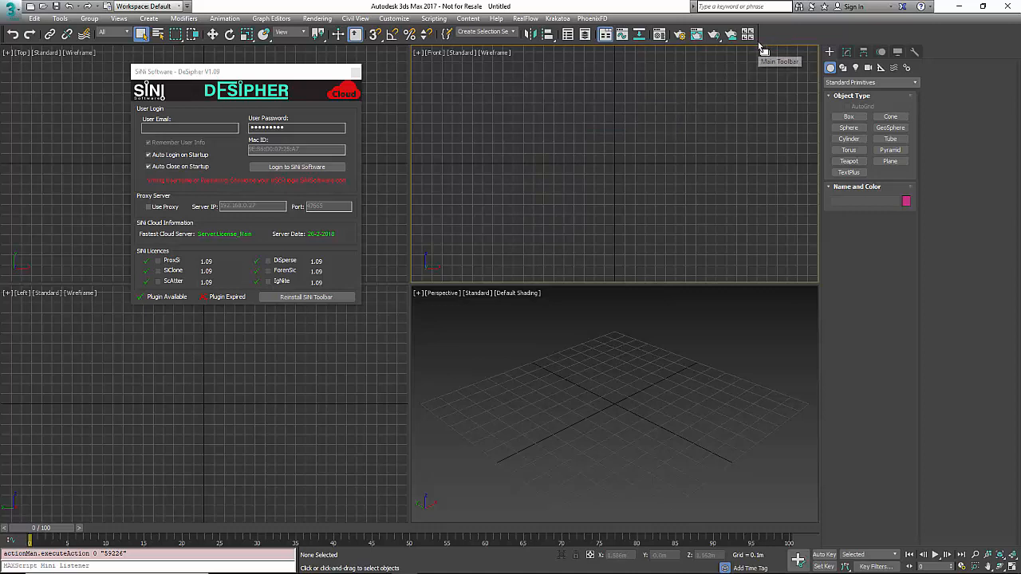
right_click(758, 44)
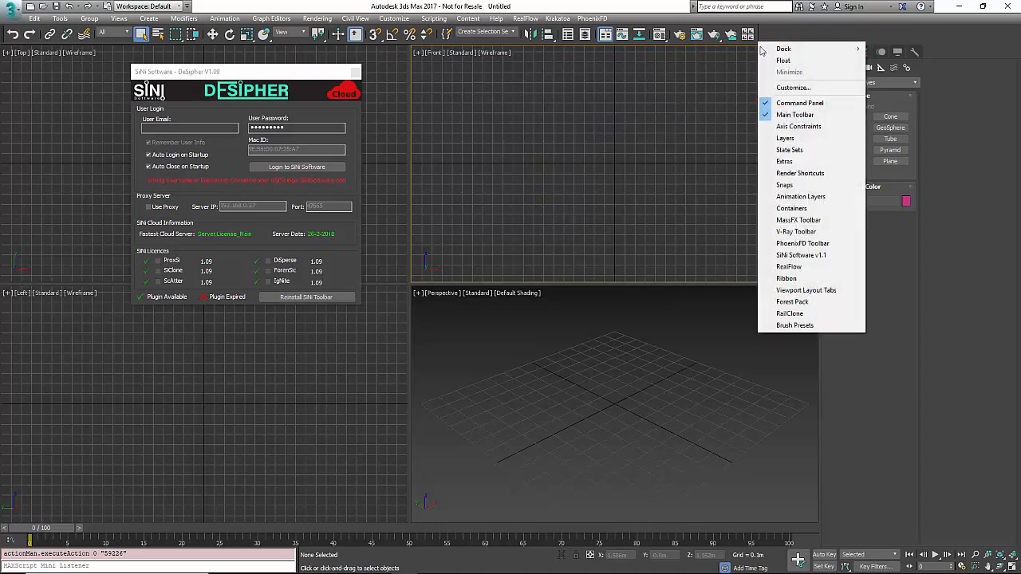
mouse_move(801, 254)
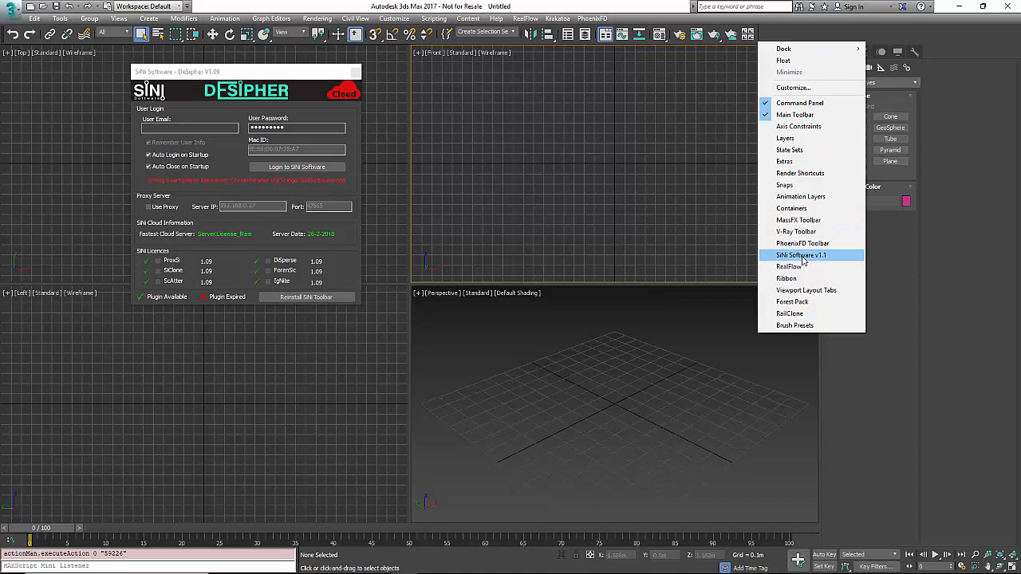
left_click(800, 255)
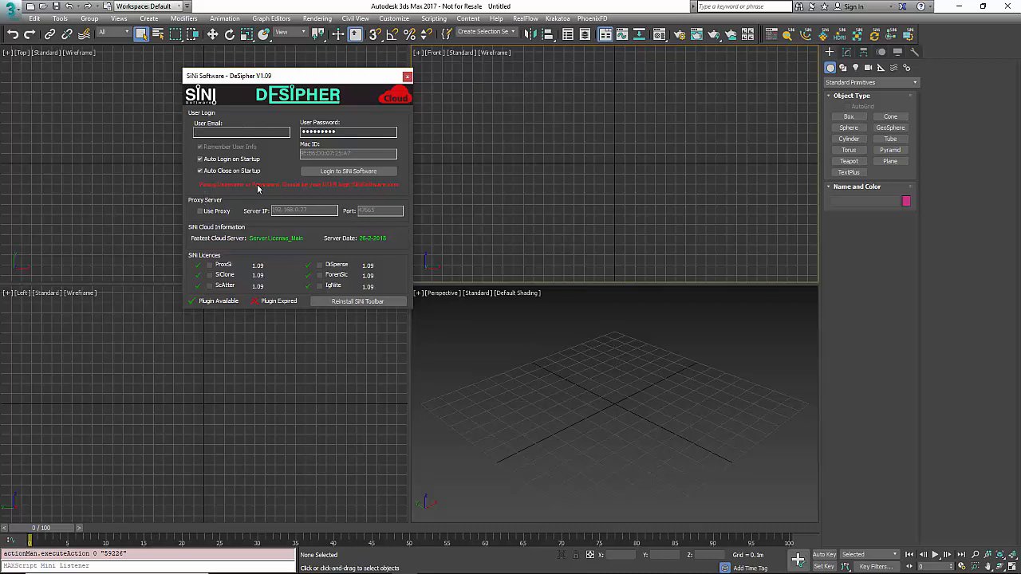
mouse_move(337, 194)
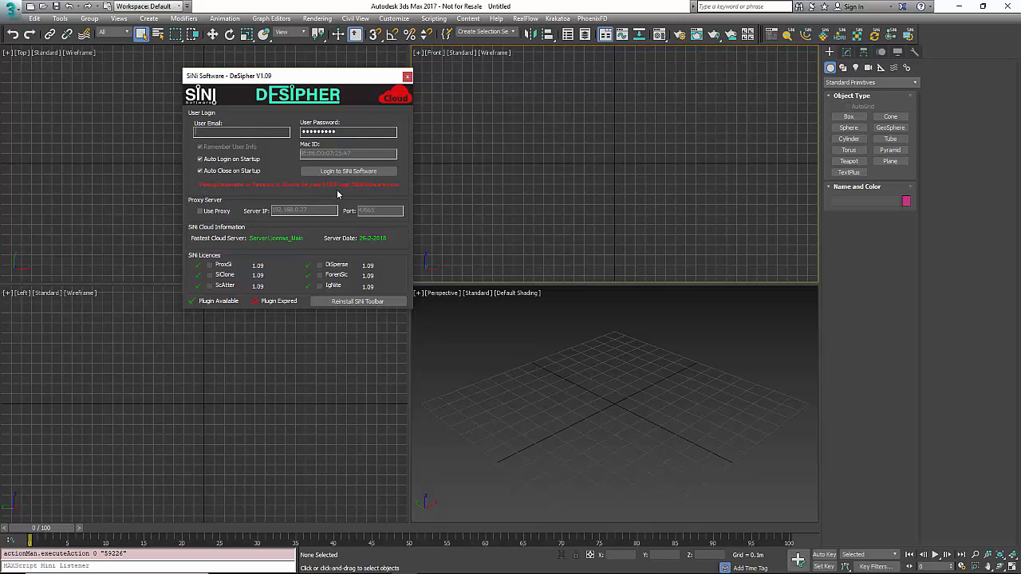
left_click(241, 132)
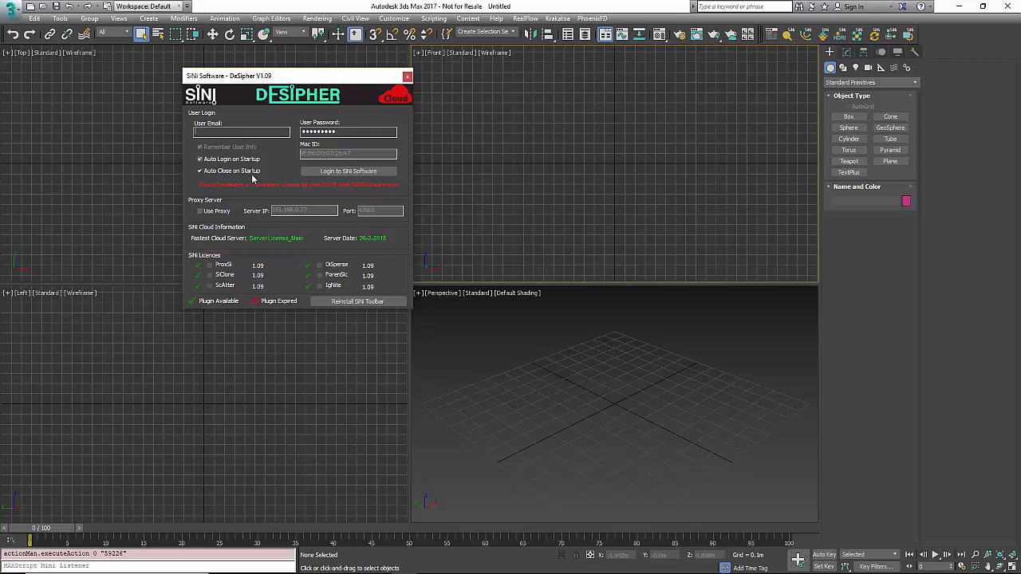
mouse_move(325, 192)
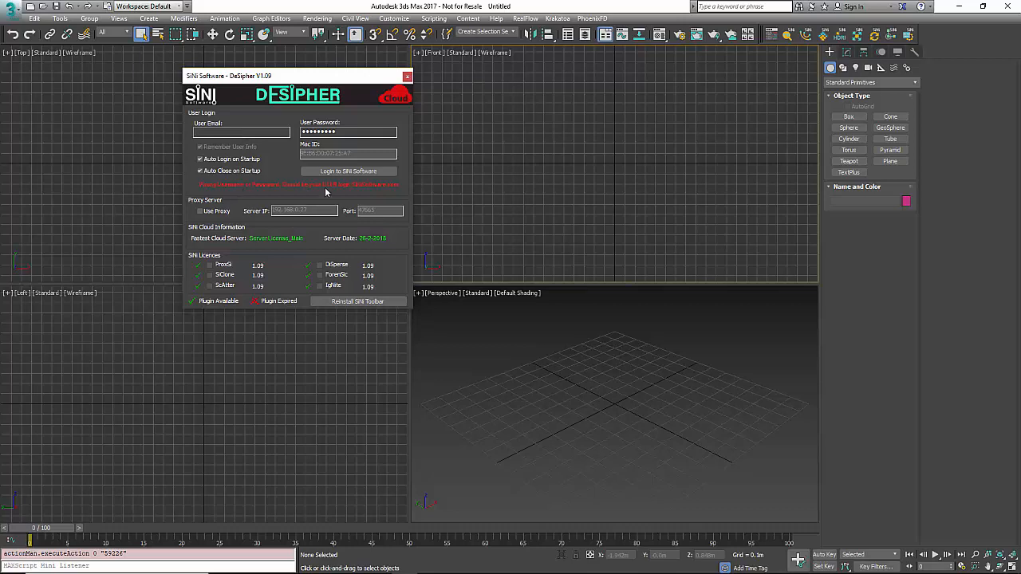
mouse_move(345, 190)
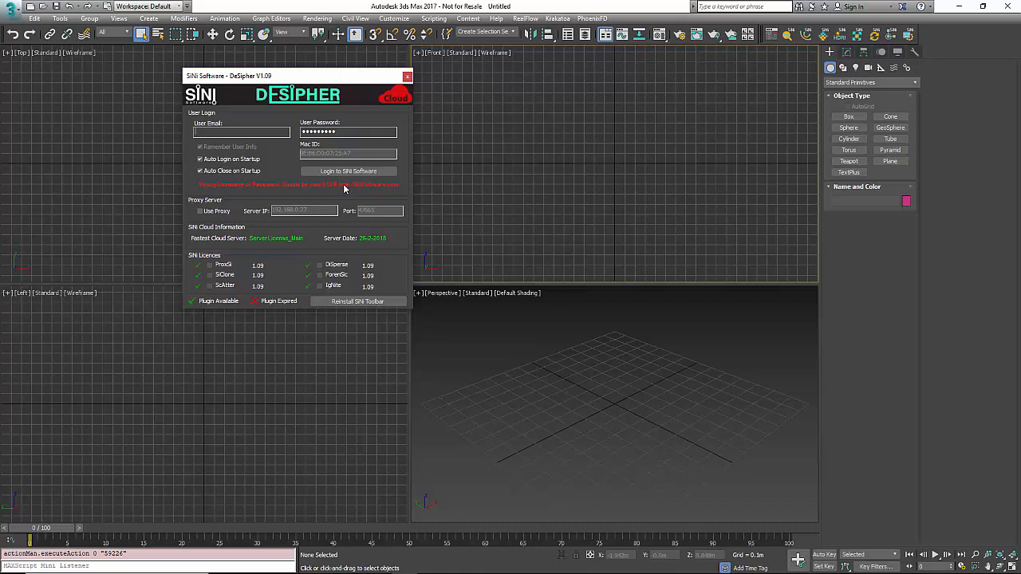
mouse_move(349, 189)
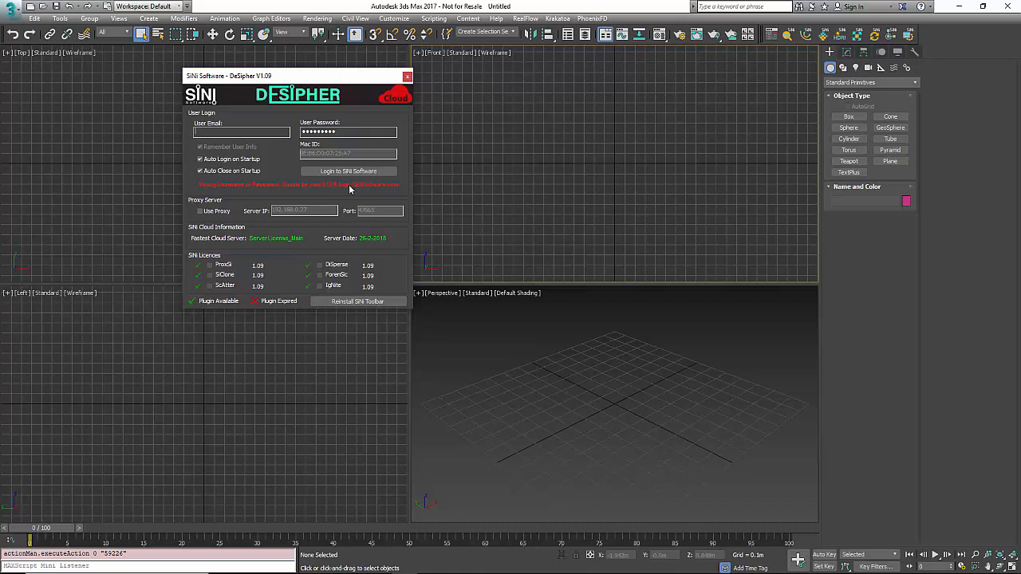
left_click(200, 211)
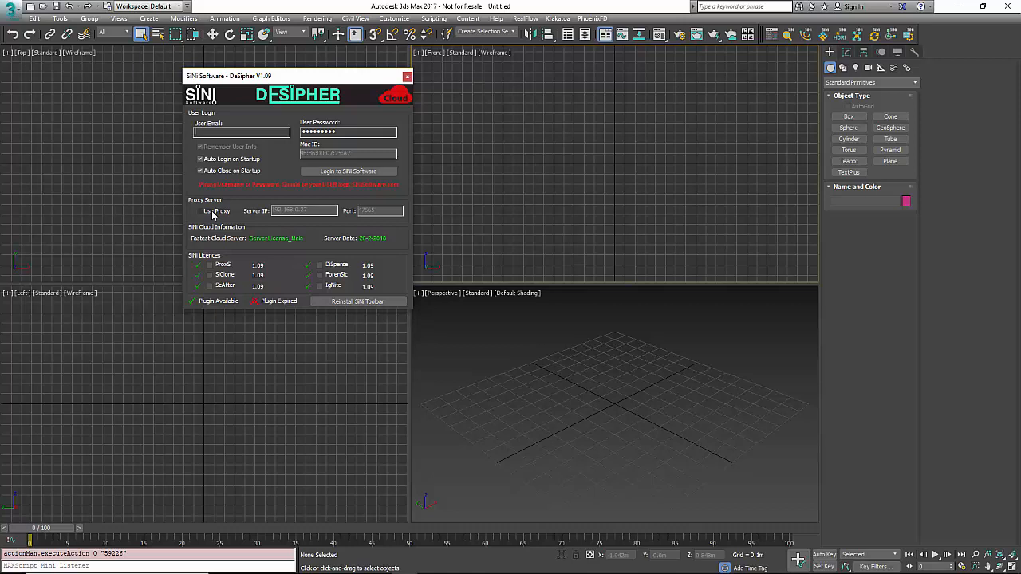
left_click(200, 211)
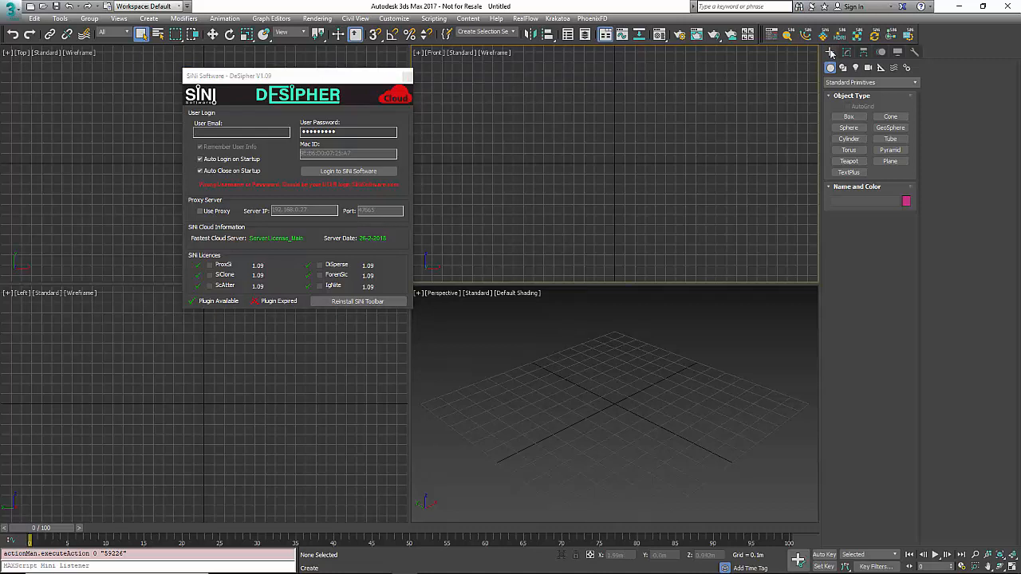
mouse_move(832, 53)
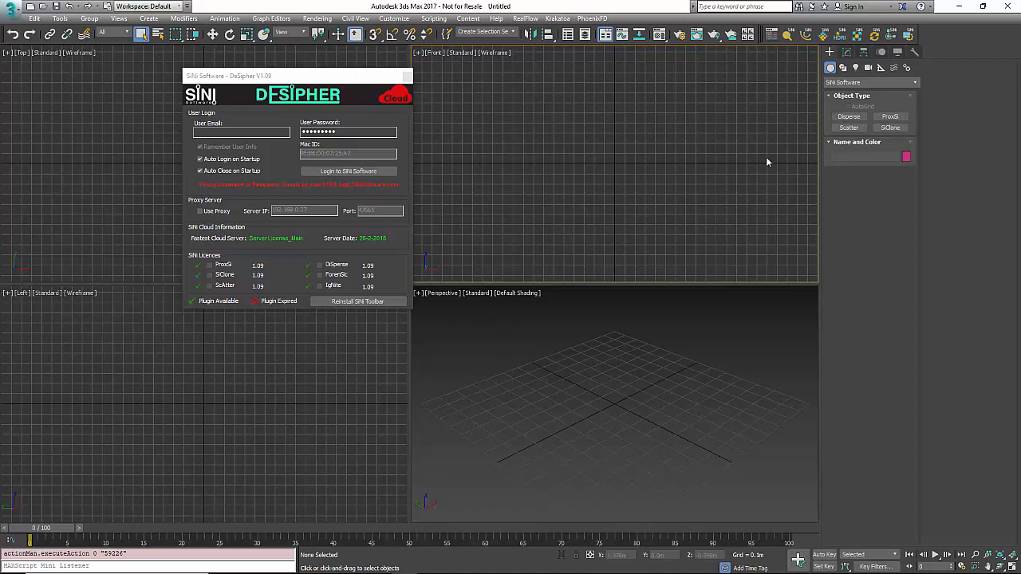
mouse_move(804, 37)
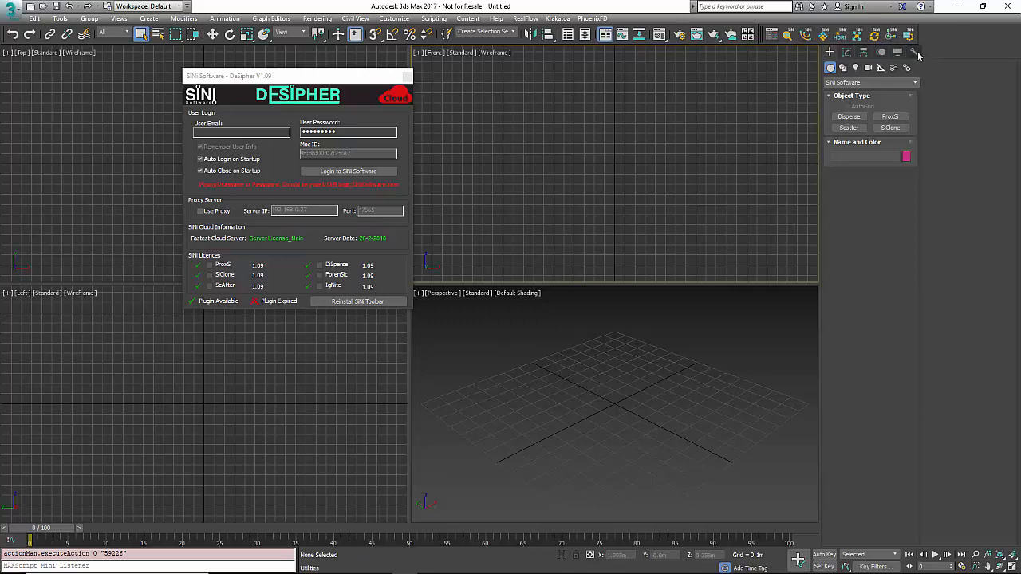
Show the Utilities panel and its button sets list
left_click(916, 52)
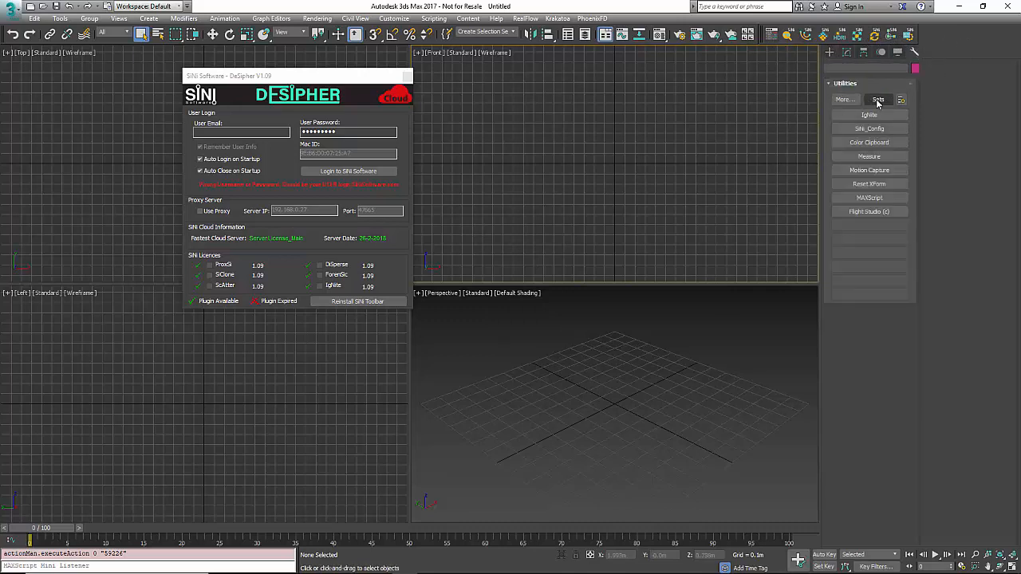
left_click(902, 99)
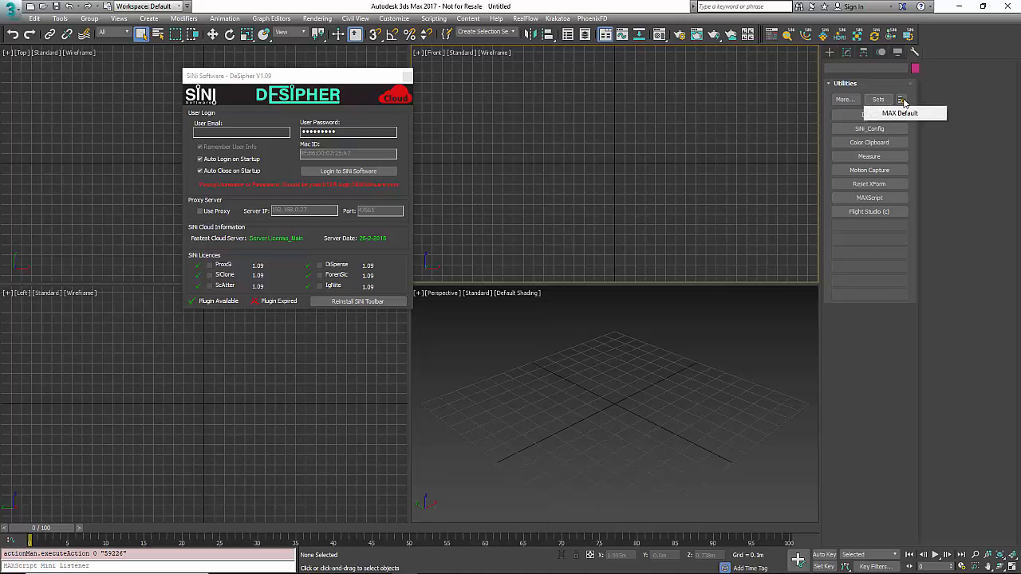
In Configure Button Sets, scroll to SiNi Software and select IgNite for a button slot
left_click(901, 99)
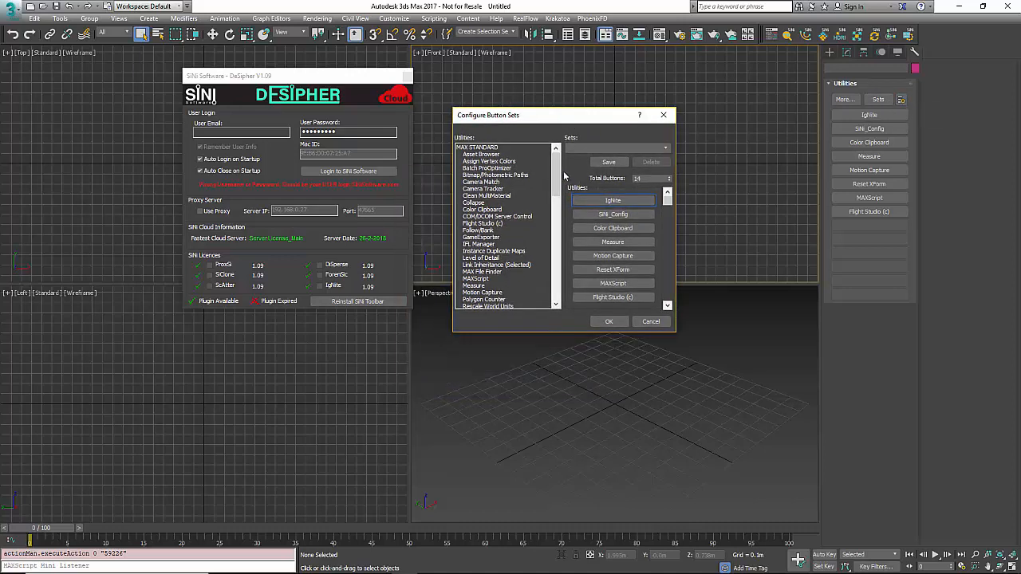
scroll("down", 3)
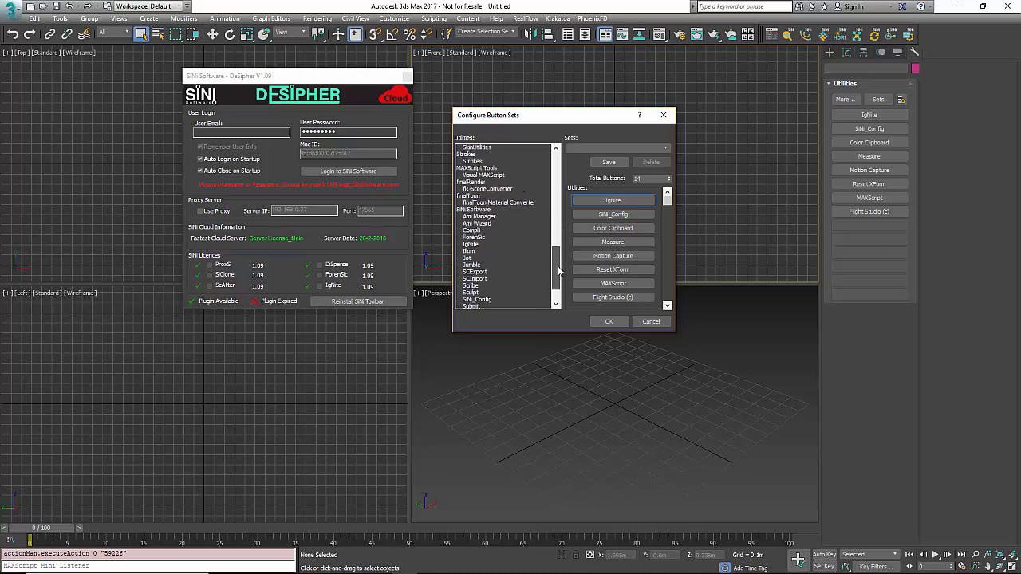
scroll("down", 3)
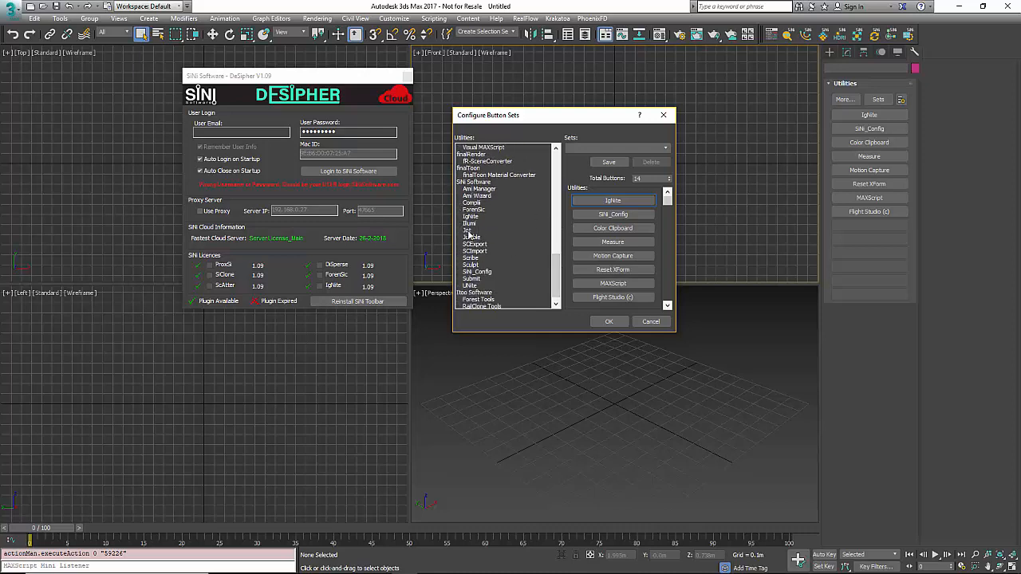
left_click(471, 216)
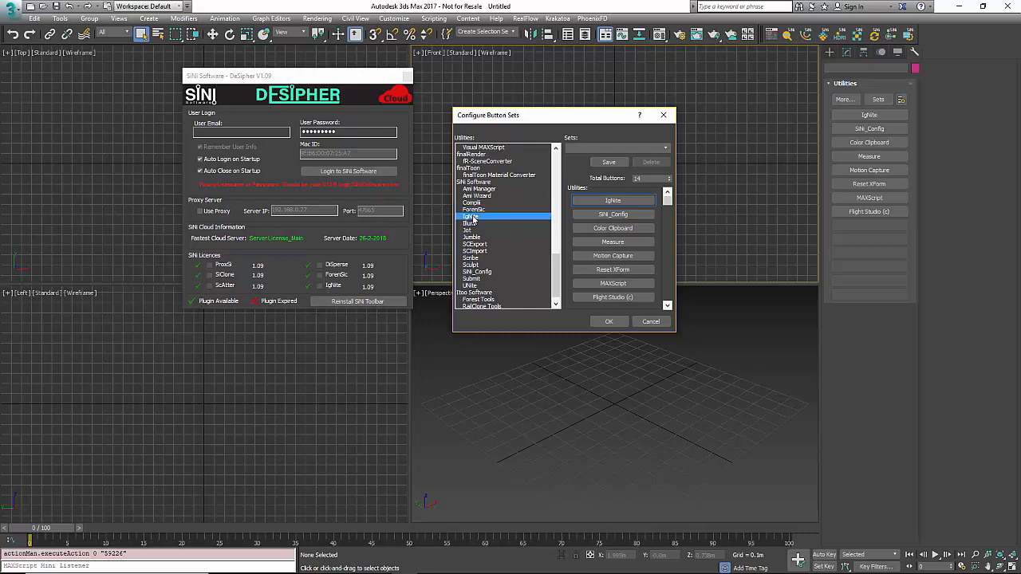
left_click(471, 223)
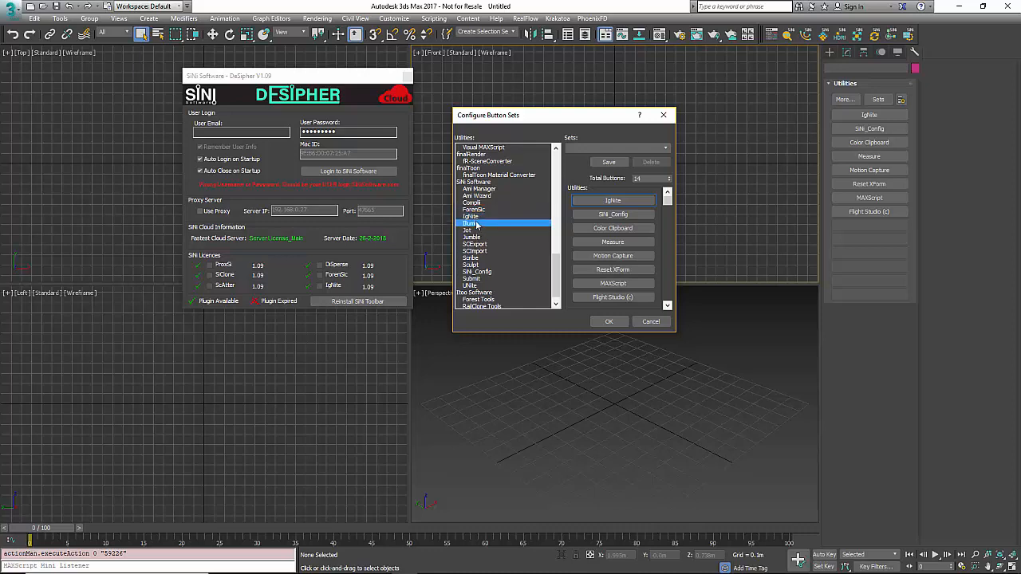
left_click(470, 216)
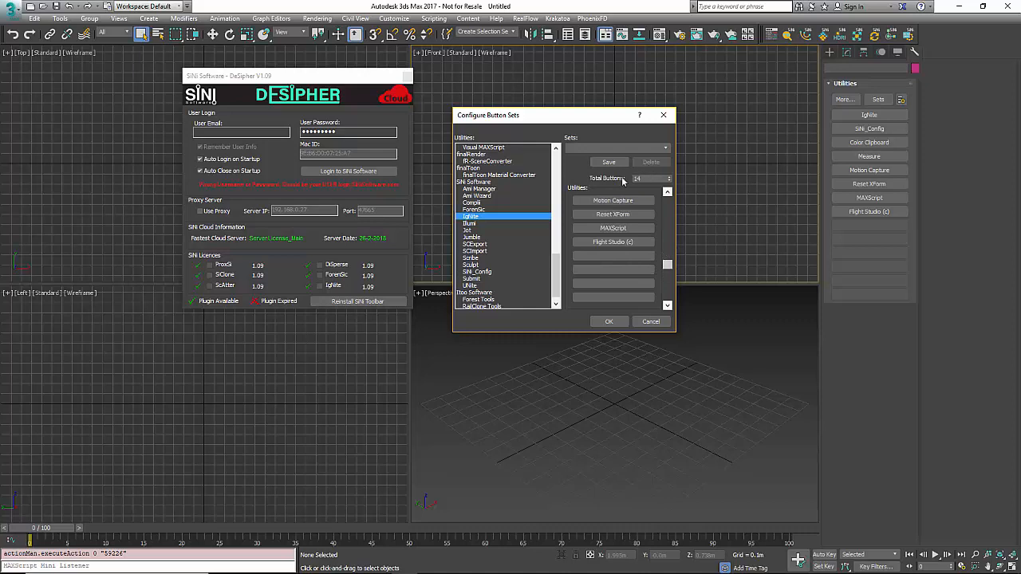
mouse_move(598, 260)
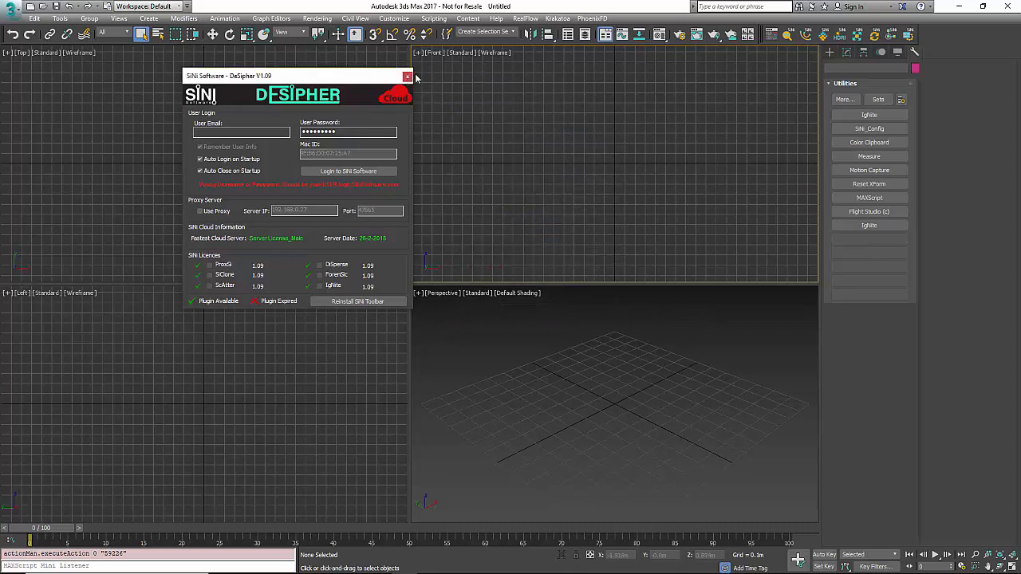
Close the DeSipher login window and launch the IgNite toolbox from Utilities
left_click(408, 77)
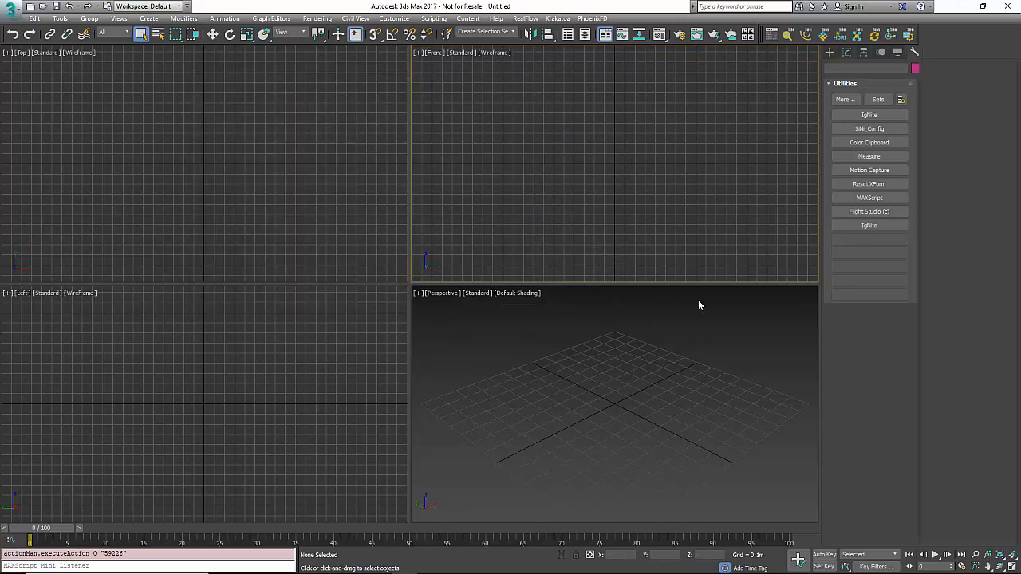
left_click(868, 225)
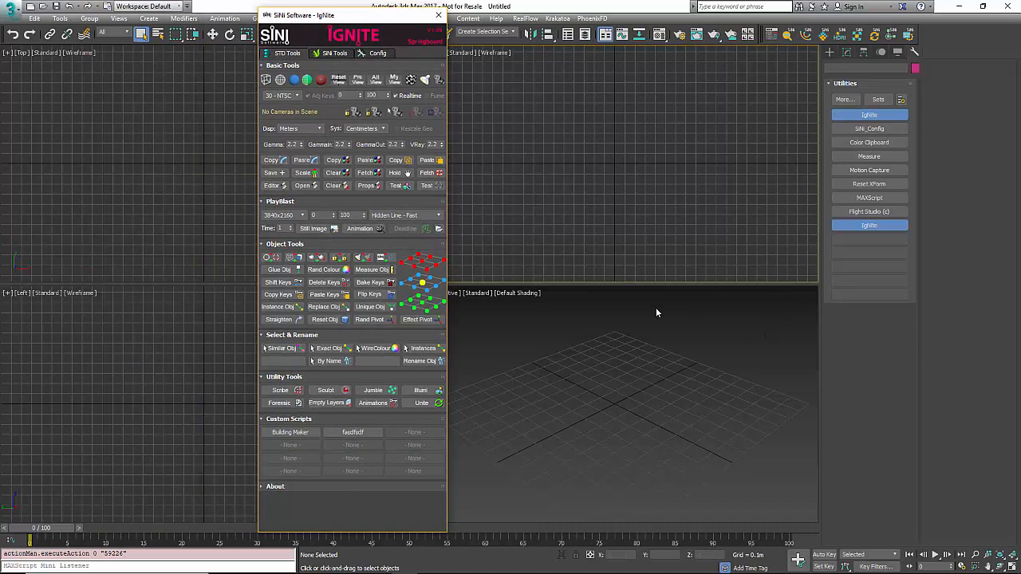
mouse_move(280, 390)
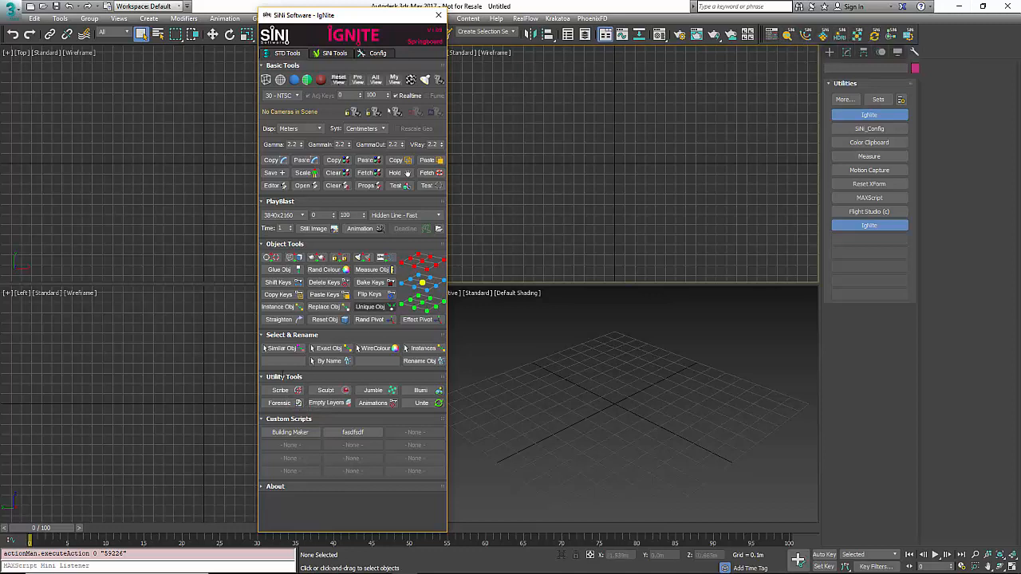
mouse_move(280, 390)
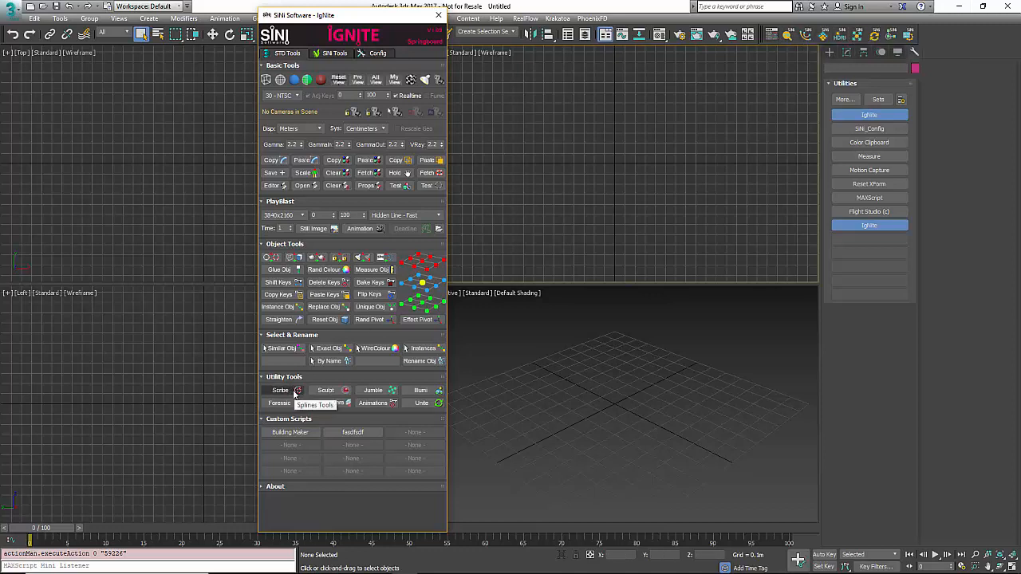
Launch IgNite's Scribe, Jumble, Illumi, UNite and Sculpt tools, then close Sculpt
left_click(280, 390)
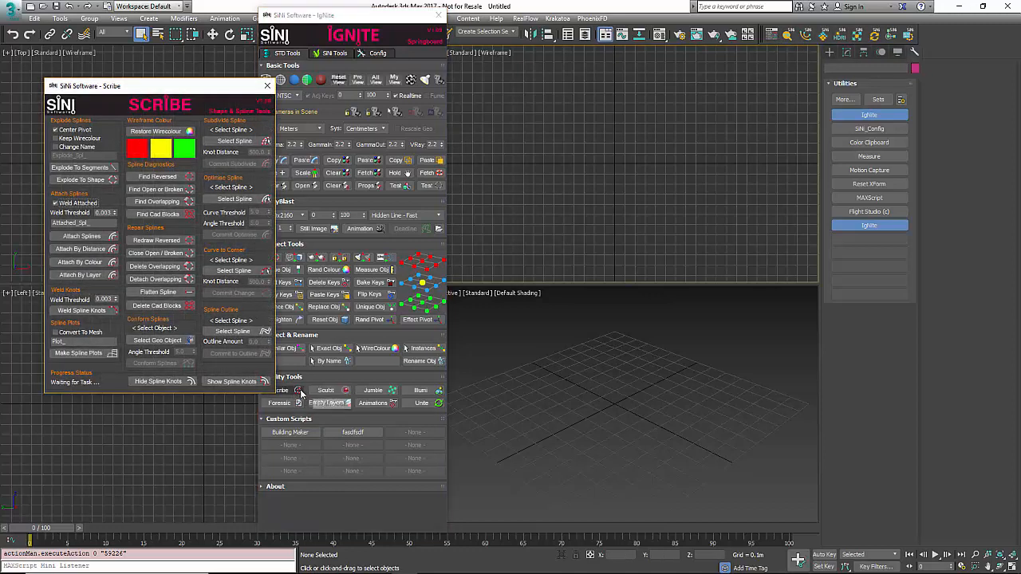
left_click(373, 390)
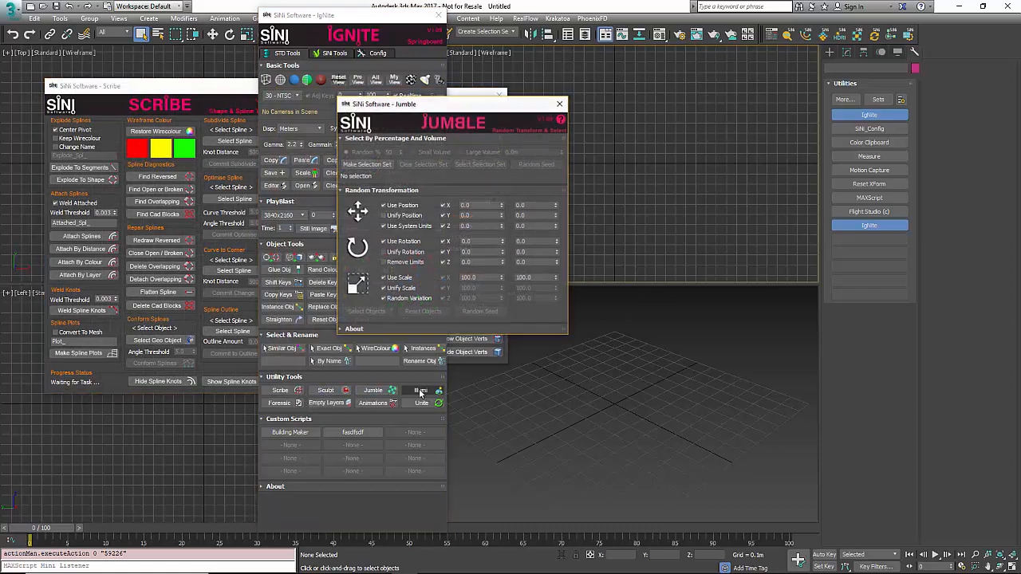
left_click(278, 402)
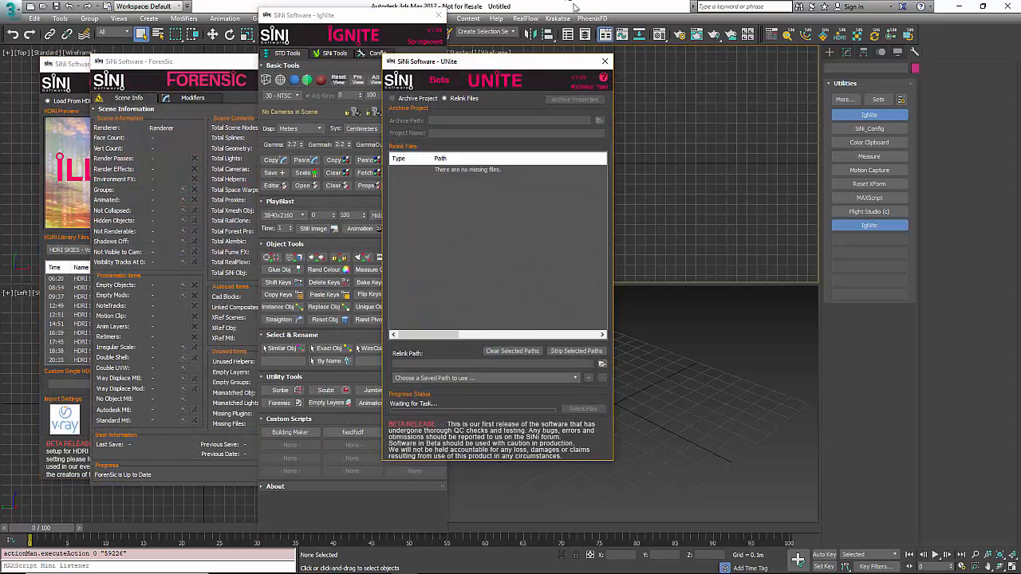
left_click(604, 60)
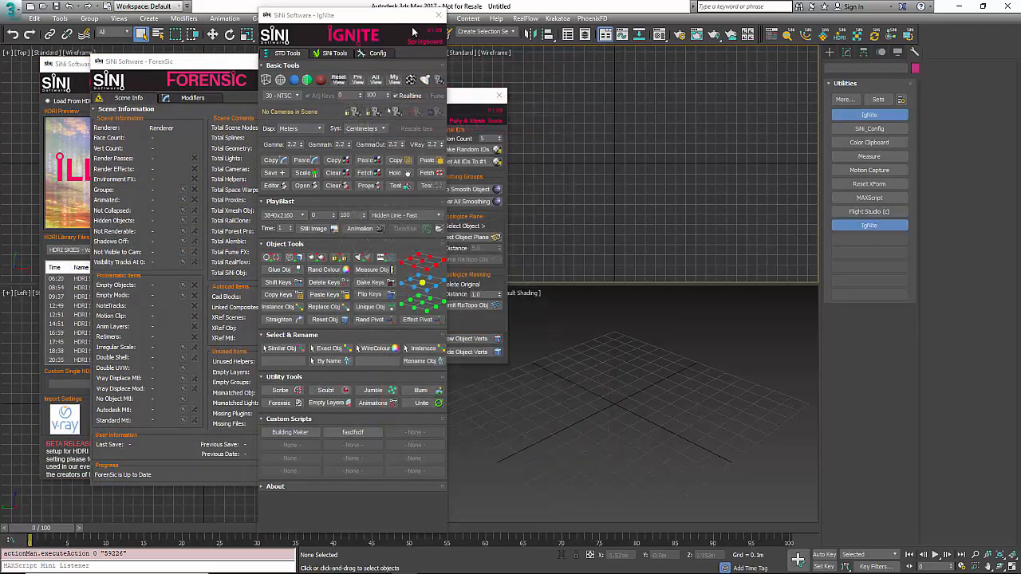
left_click(326, 390)
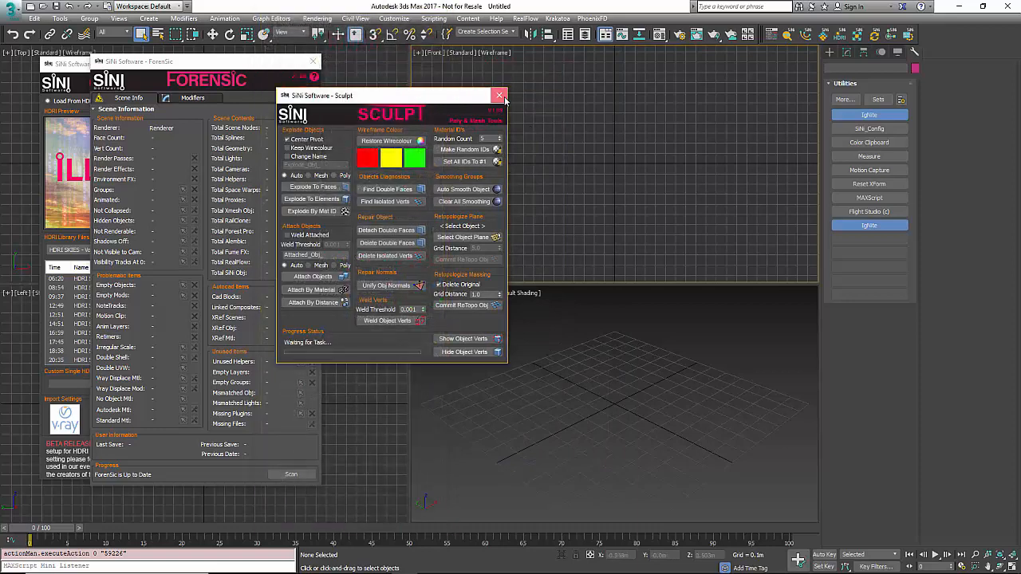
left_click(500, 95)
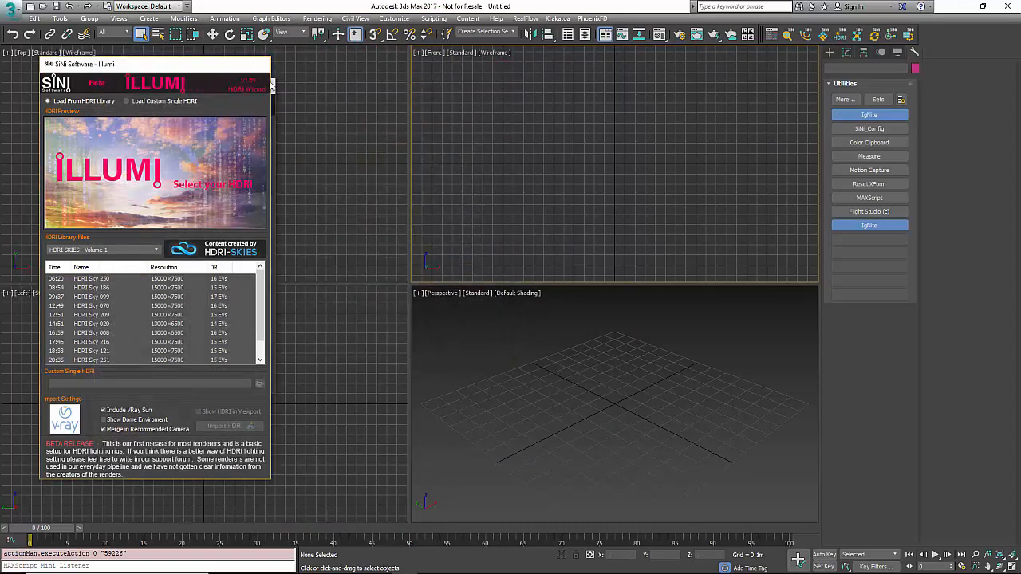